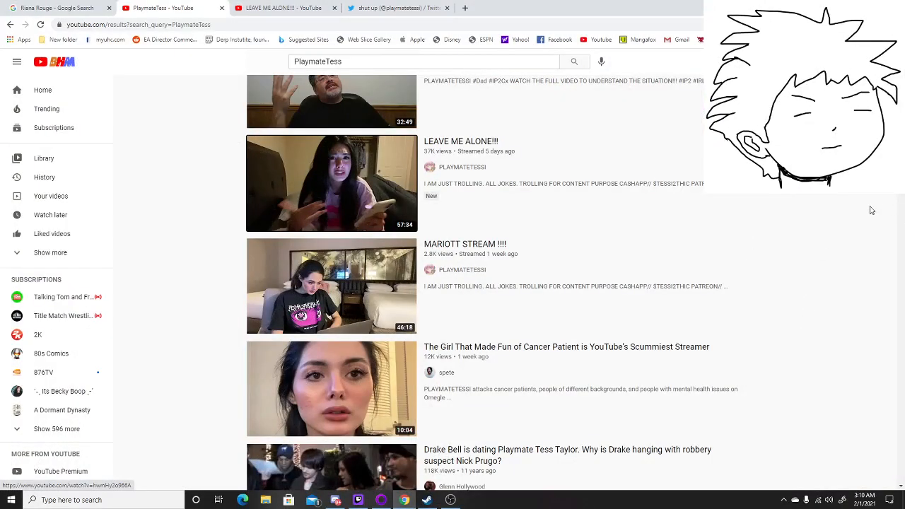
pyautogui.moveTo(861, 218)
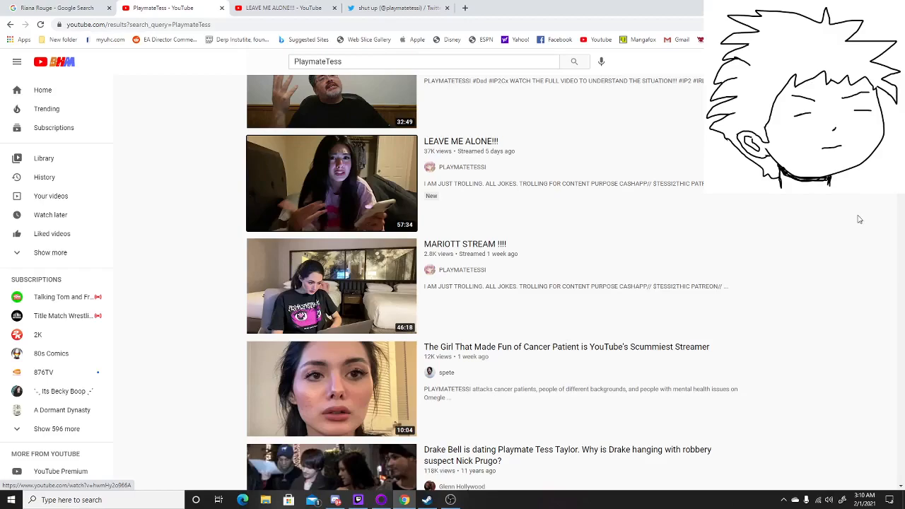
pyautogui.moveTo(831, 242)
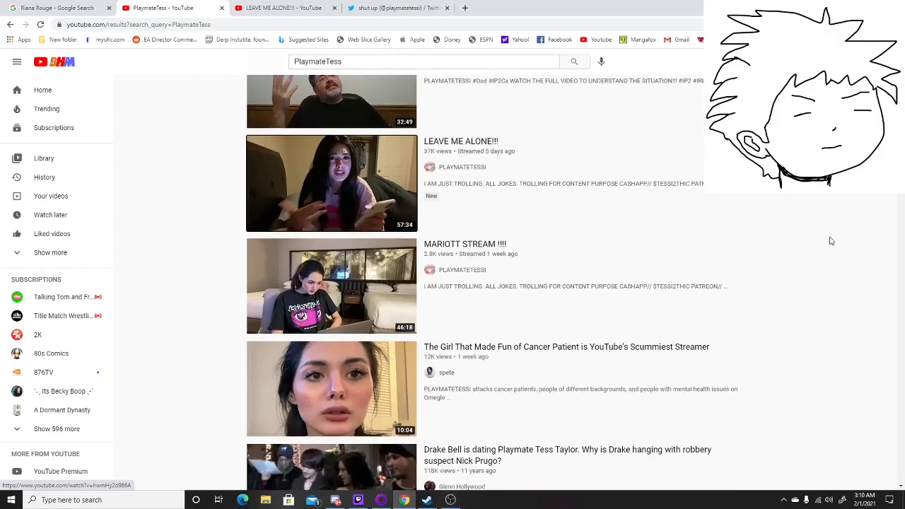
# Step: Scroll up and down through the streamer's YouTube search results
pyautogui.scroll(3)
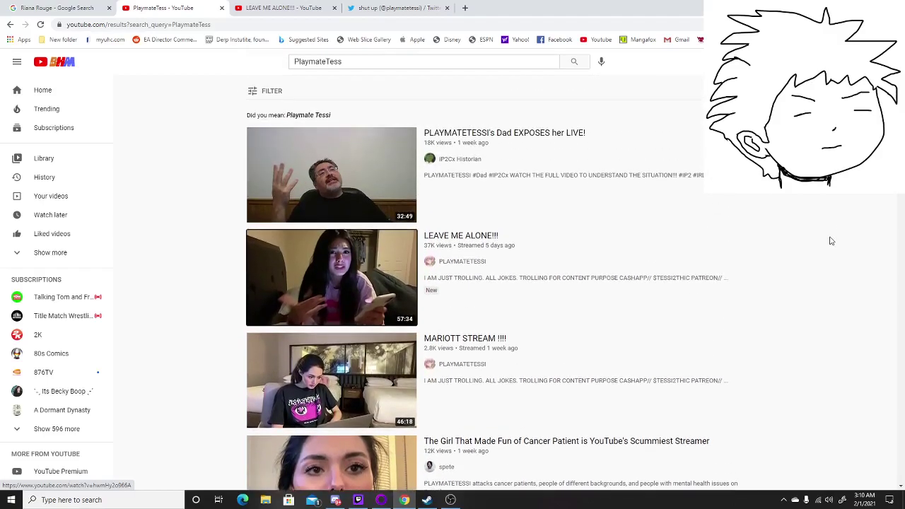
pyautogui.scroll(-3)
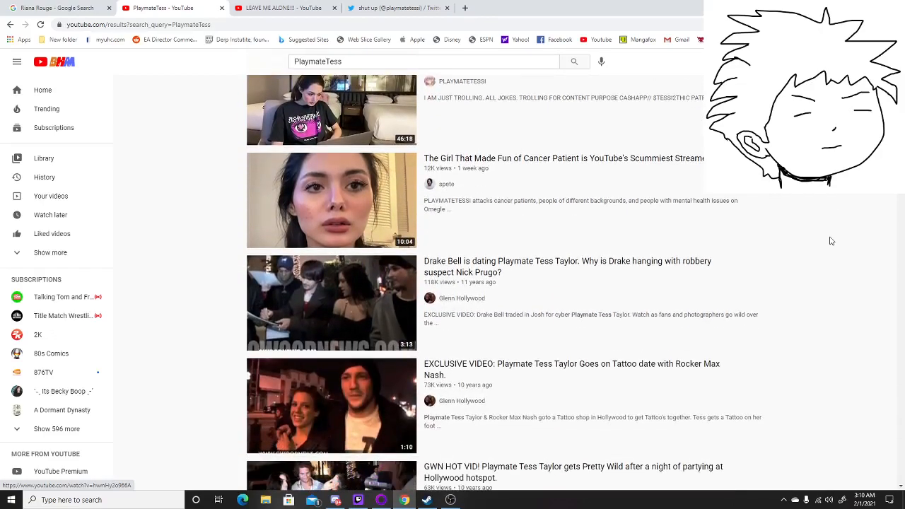
pyautogui.scroll(3)
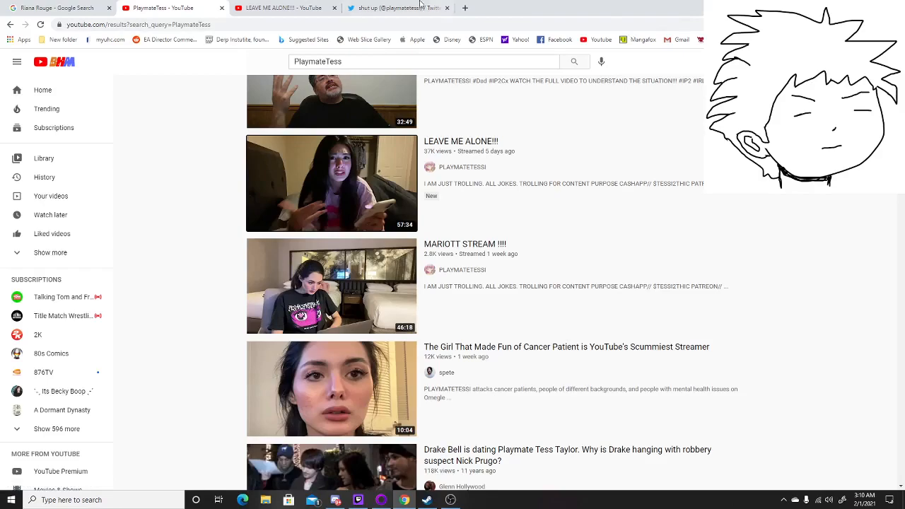
pyautogui.scroll(3)
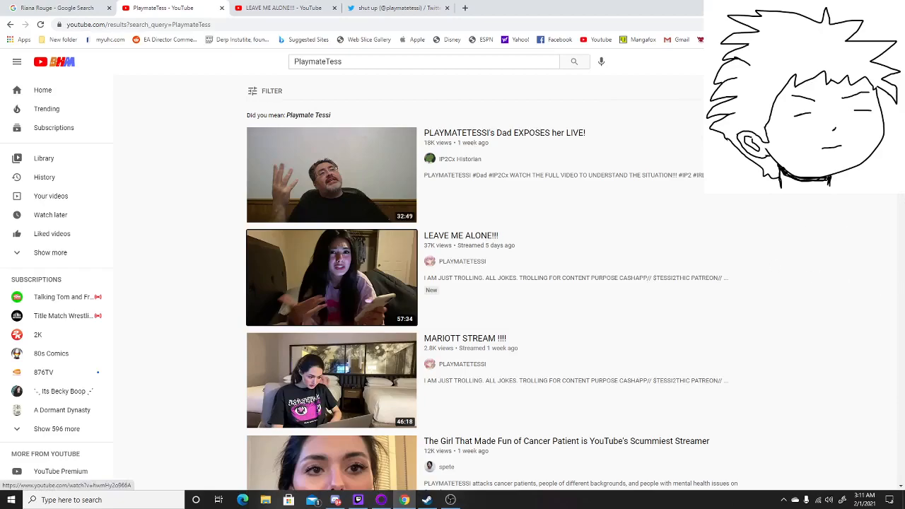
pyautogui.moveTo(344, 191)
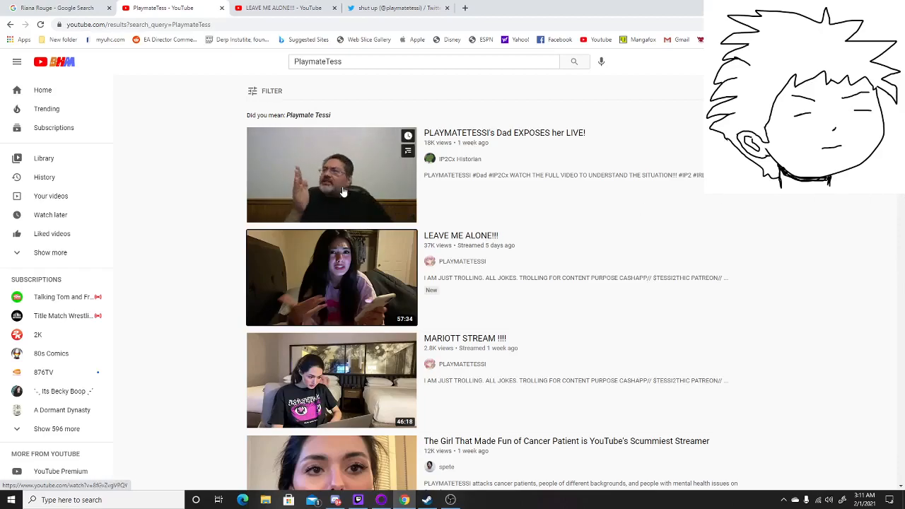
pyautogui.moveTo(870, 280)
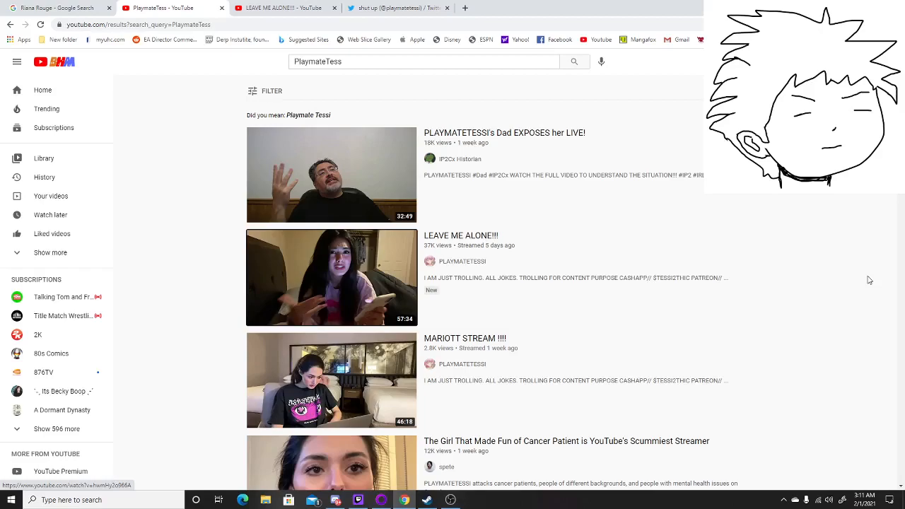
pyautogui.scroll(-3)
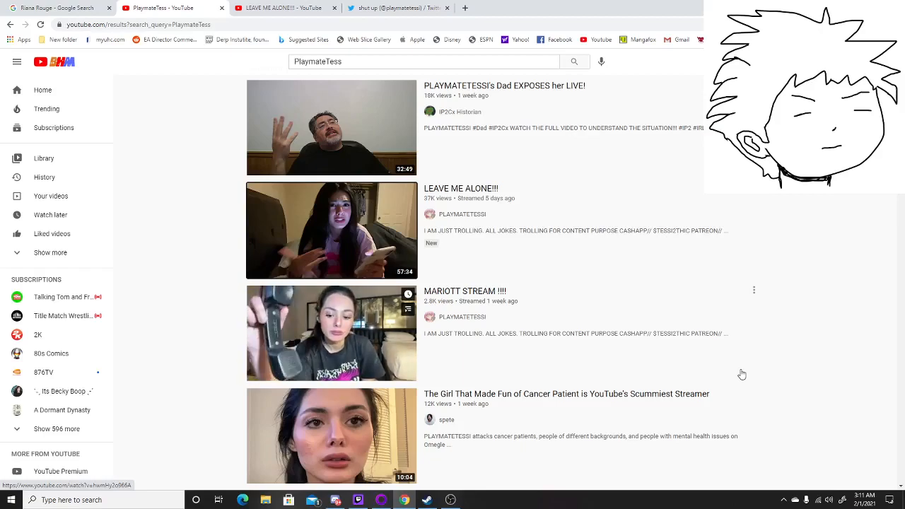
pyautogui.click(396, 8)
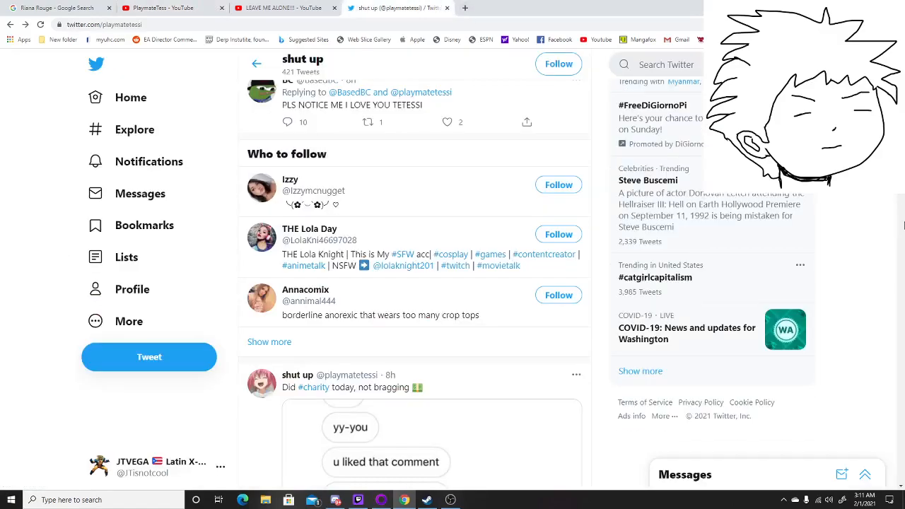
pyautogui.scroll(3)
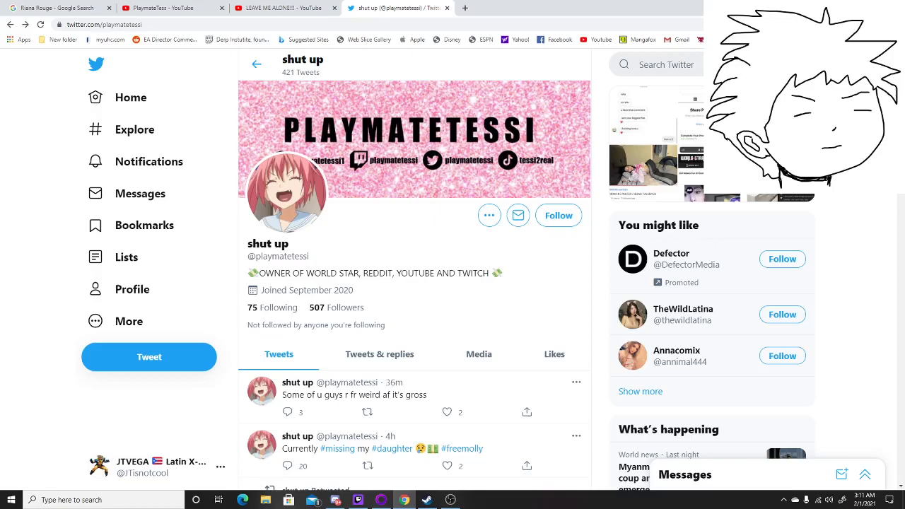
pyautogui.scroll(-3)
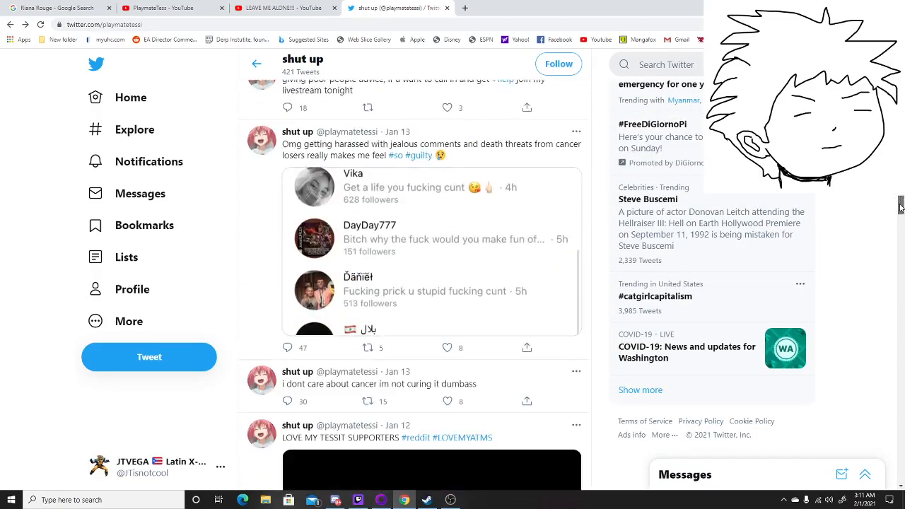
pyautogui.scroll(-3)
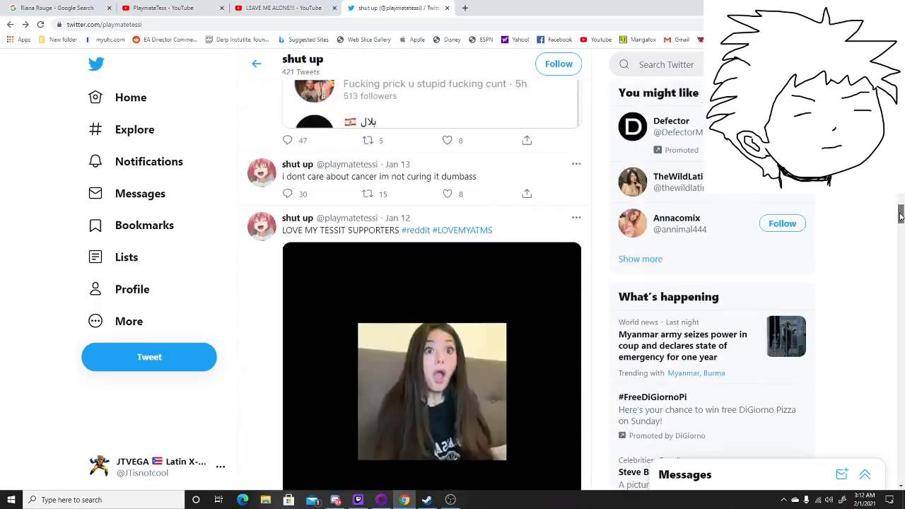
pyautogui.scroll(3)
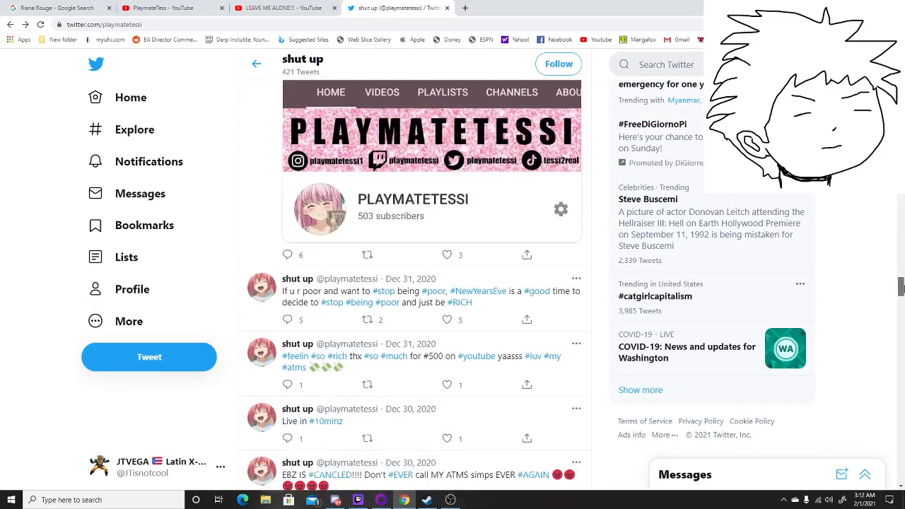
pyautogui.scroll(-3)
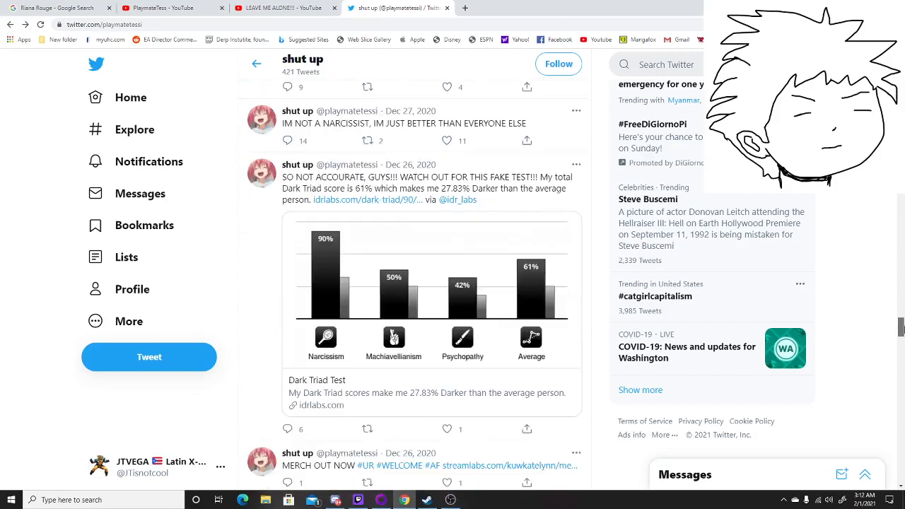
# Step: Scroll down to the December 2020 tweets, then go to the LEAVE ME ALONE!!! stream page
pyautogui.scroll(-3)
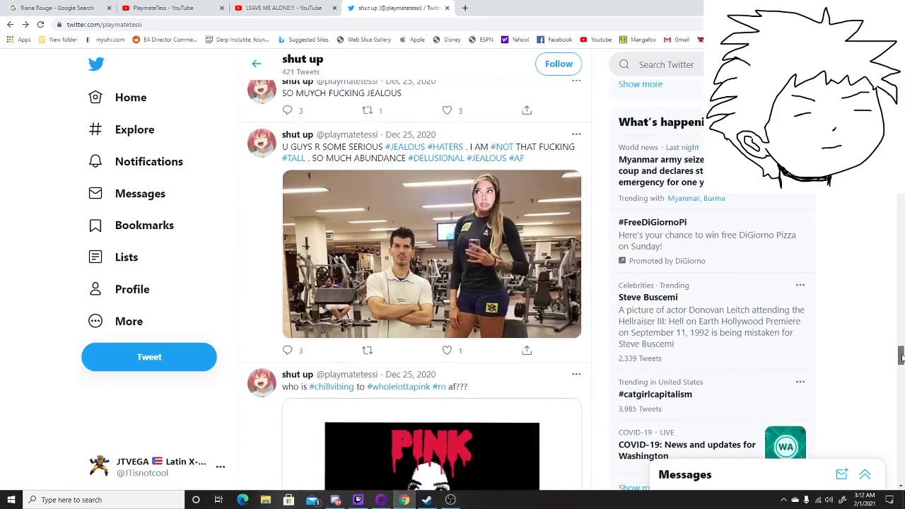
pyautogui.scroll(-3)
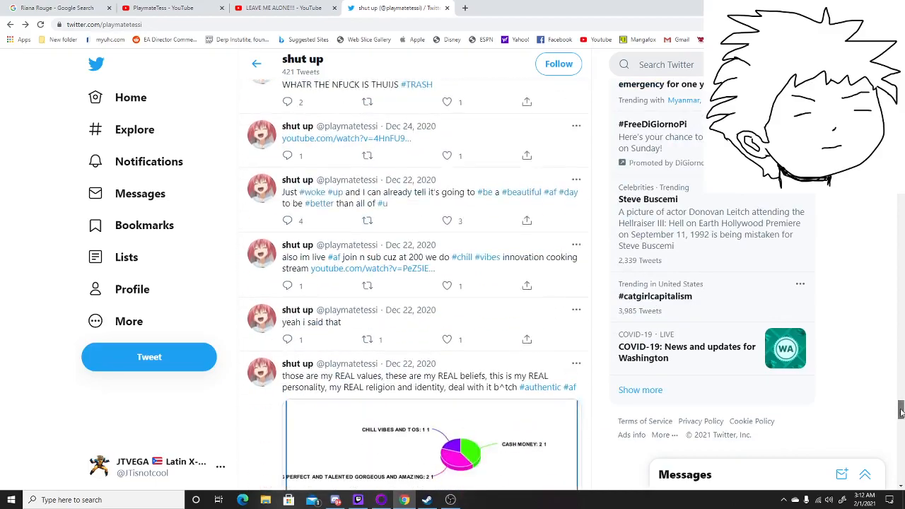
pyautogui.scroll(-3)
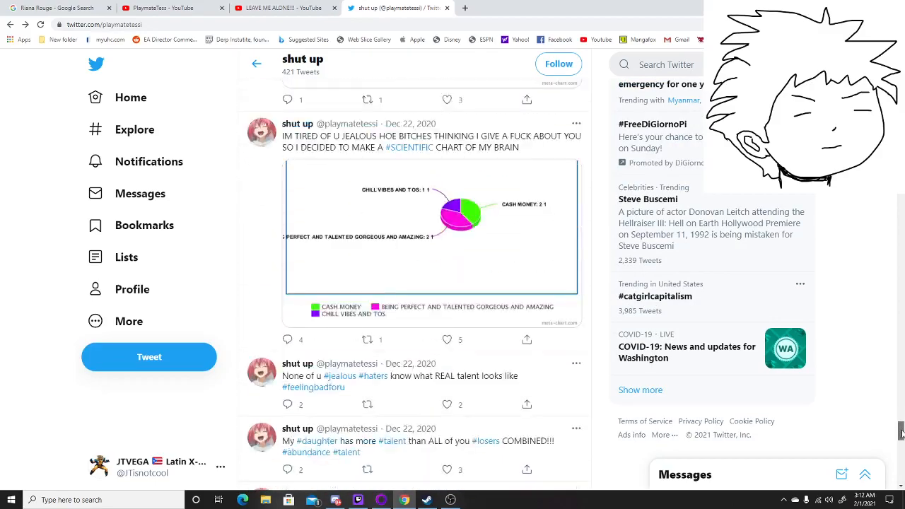
pyautogui.scroll(-3)
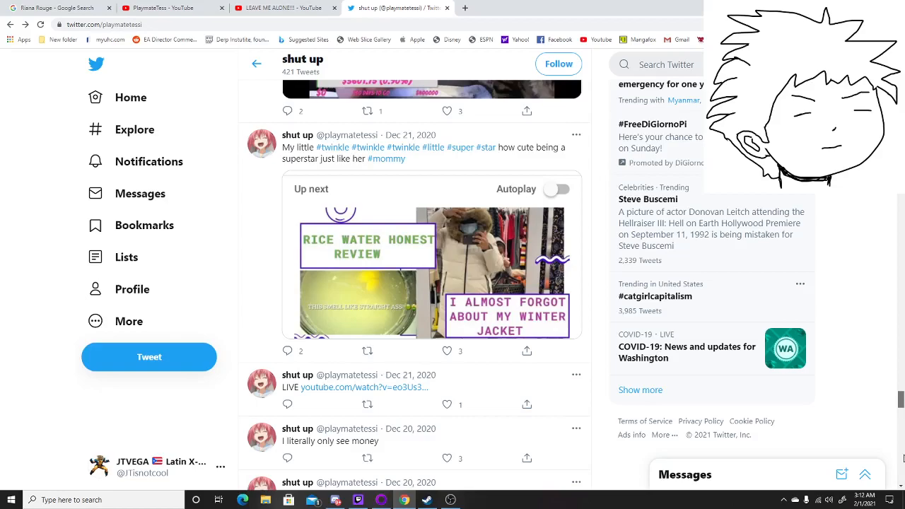
pyautogui.scroll(-3)
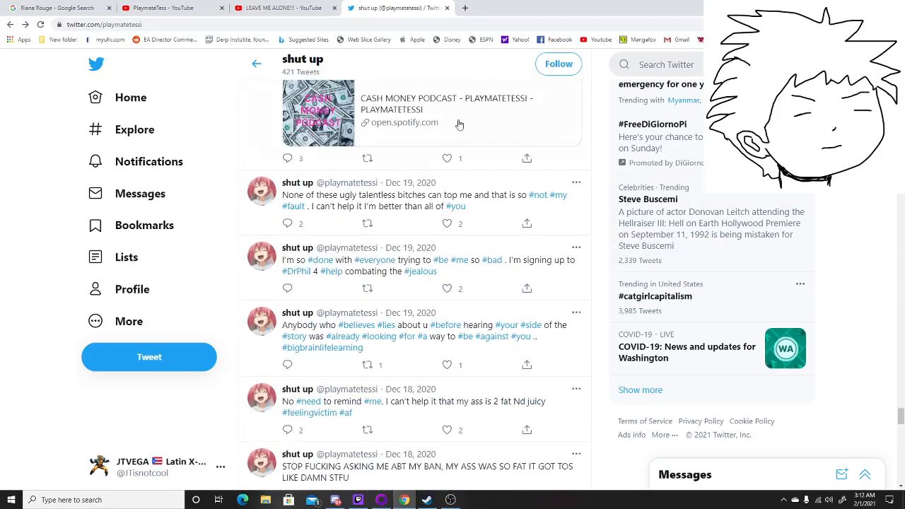
pyautogui.click(283, 8)
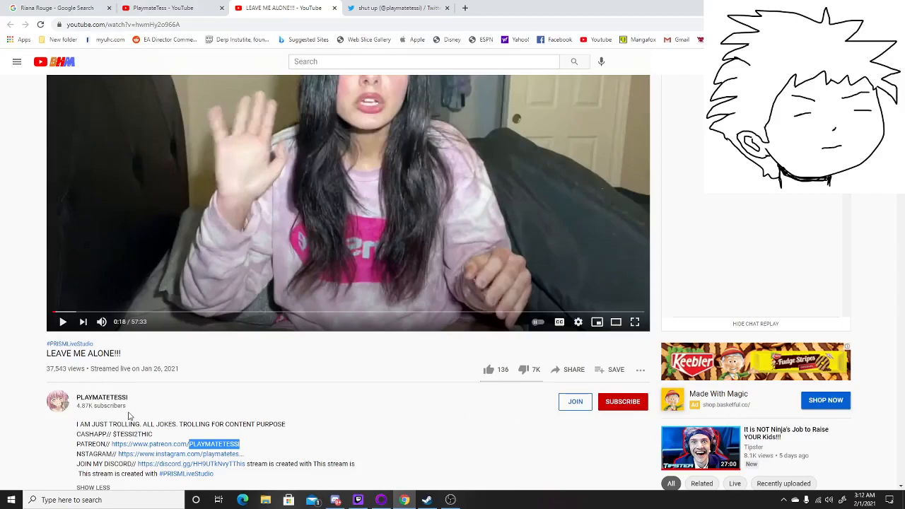
pyautogui.scroll(-3)
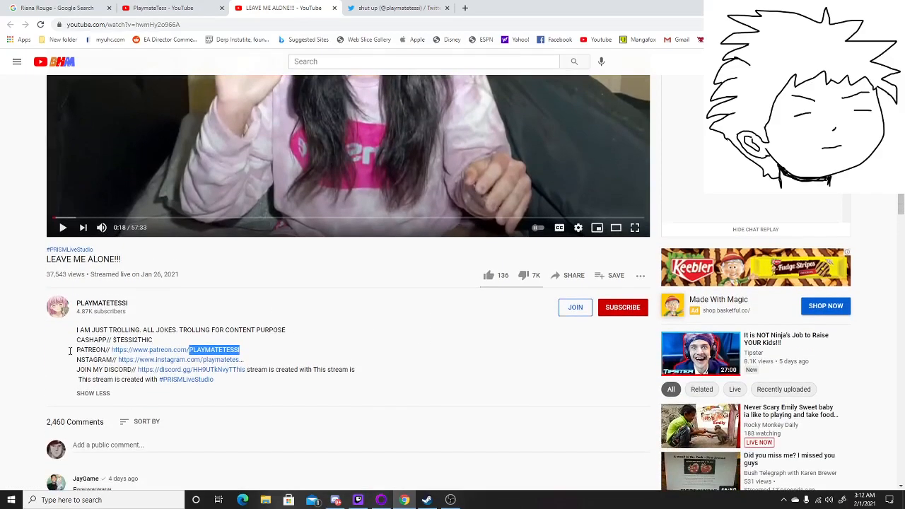
pyautogui.moveTo(488, 275)
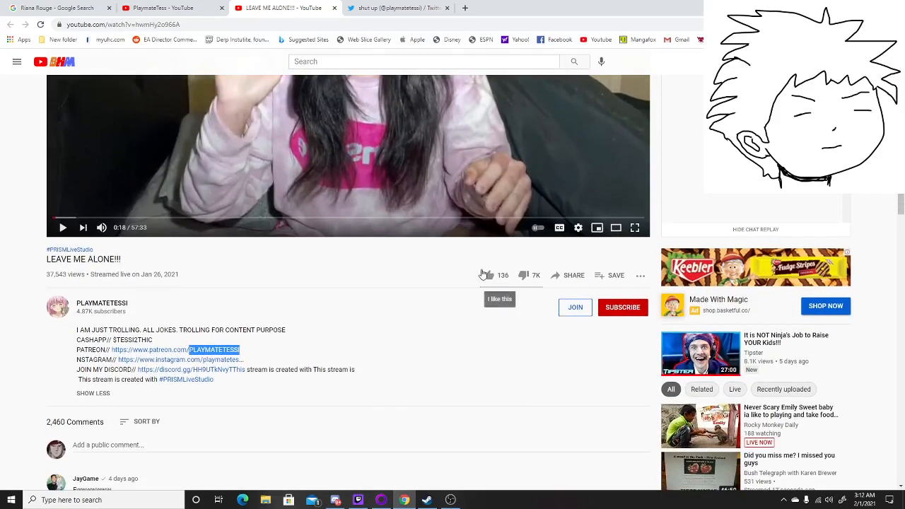
pyautogui.moveTo(354, 360)
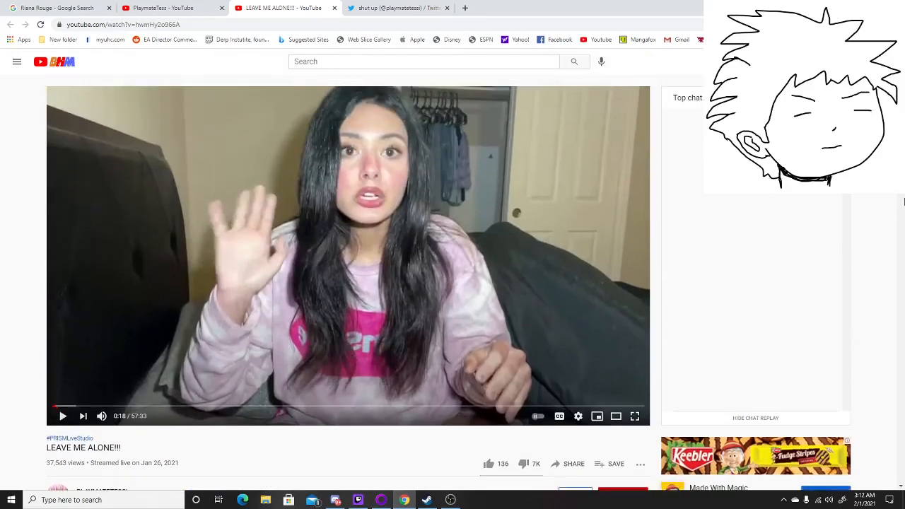
pyautogui.moveTo(883, 208)
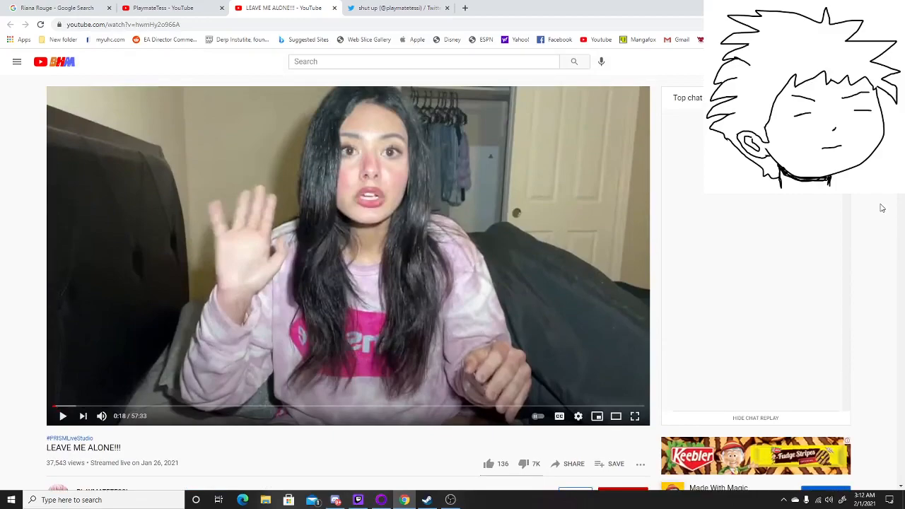
pyautogui.scroll(-3)
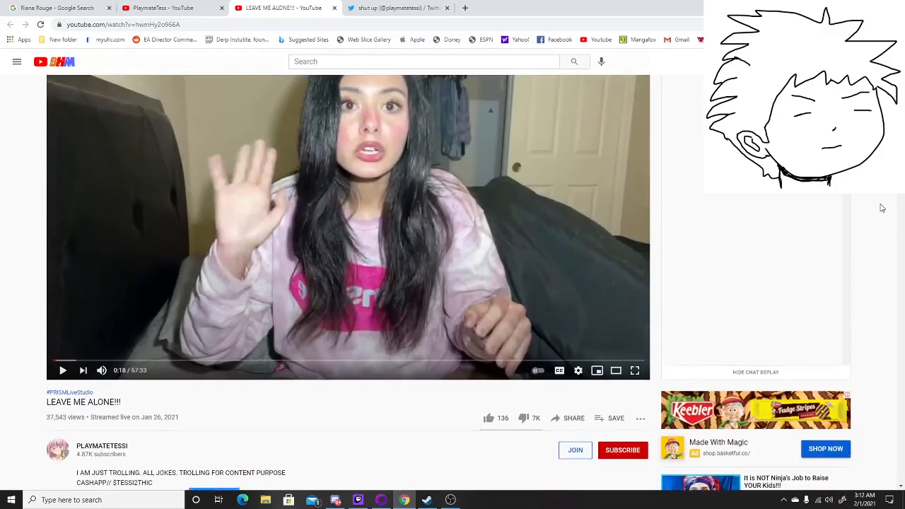
pyautogui.scroll(-3)
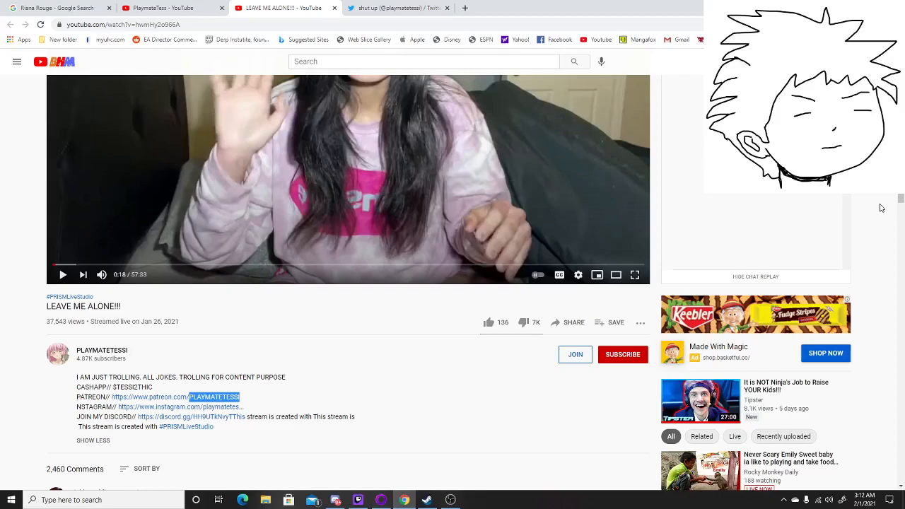
pyautogui.moveTo(857, 221)
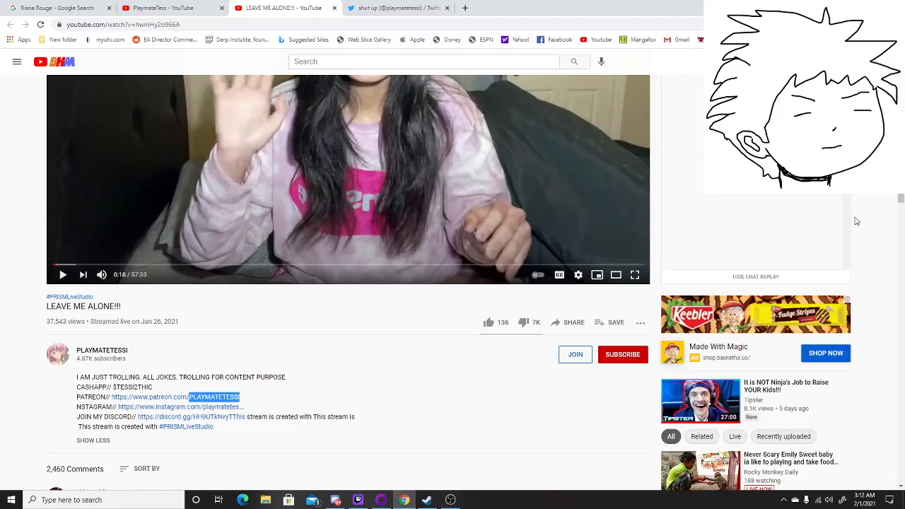
pyautogui.scroll(-3)
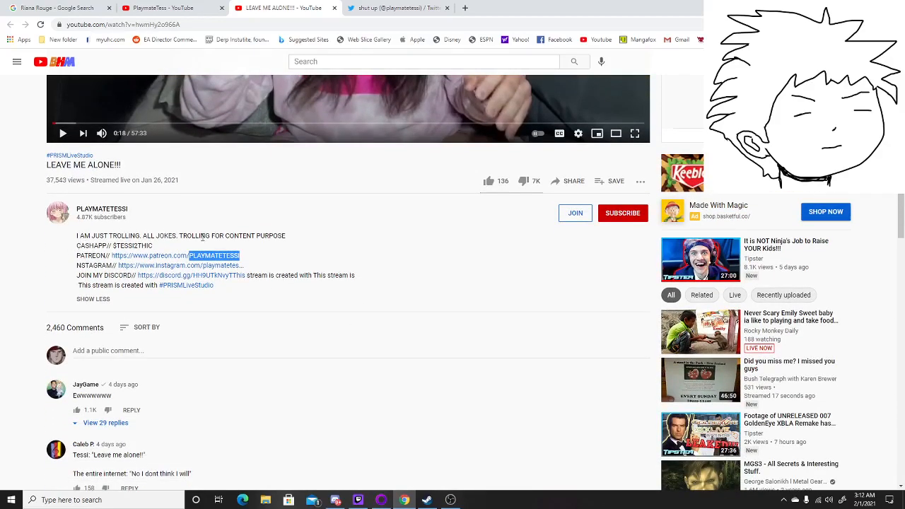
pyautogui.moveTo(507, 358)
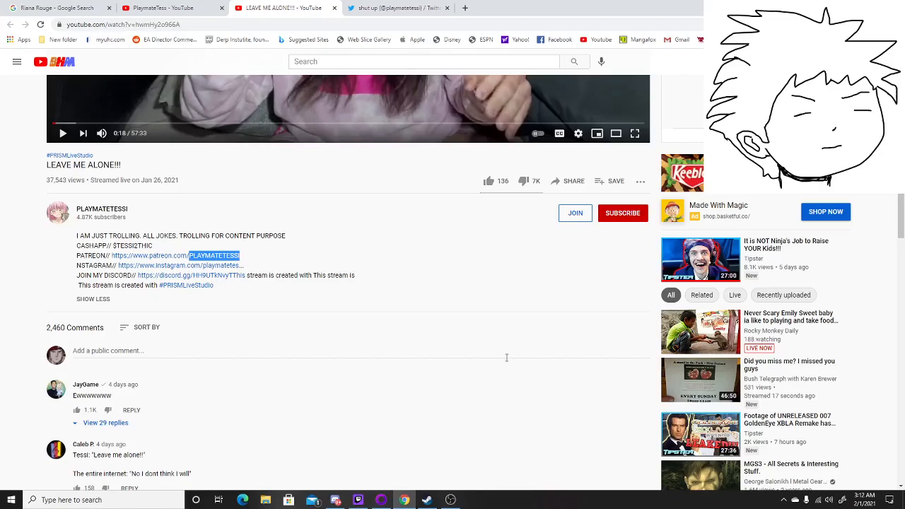
pyautogui.scroll(-3)
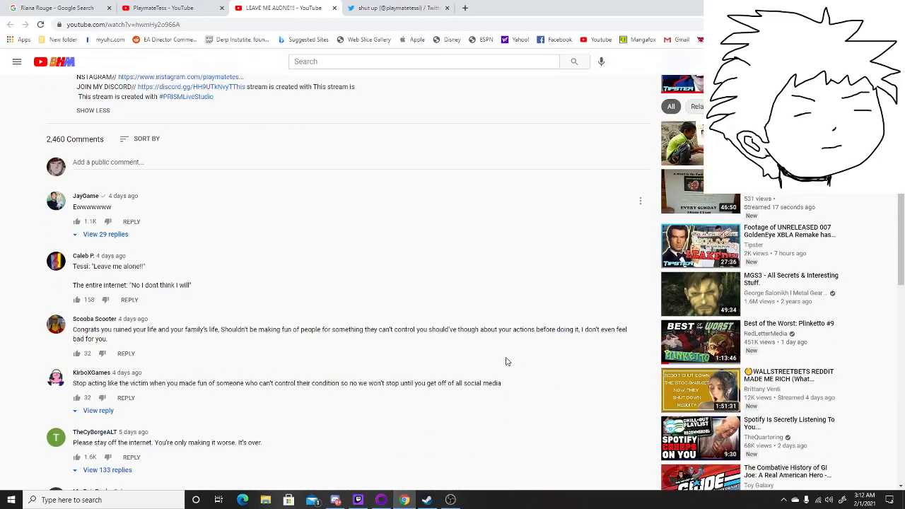
pyautogui.scroll(3)
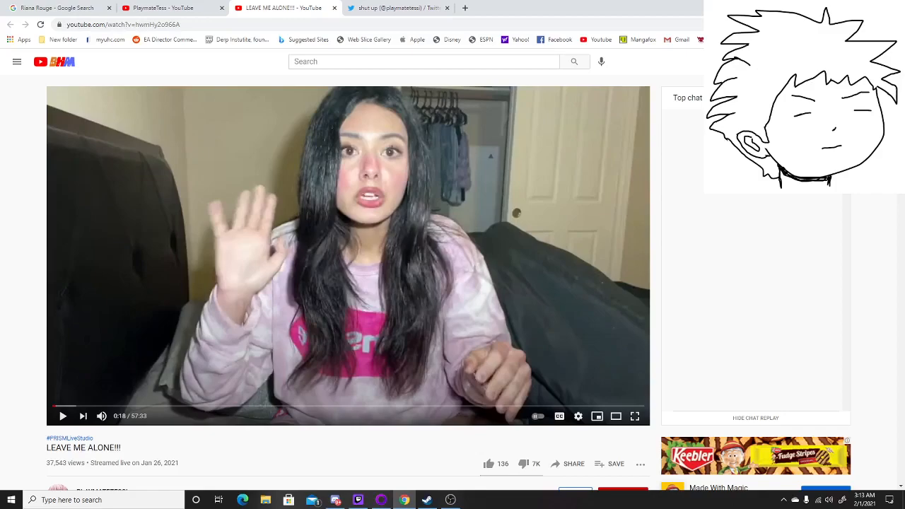
pyautogui.moveTo(675, 154)
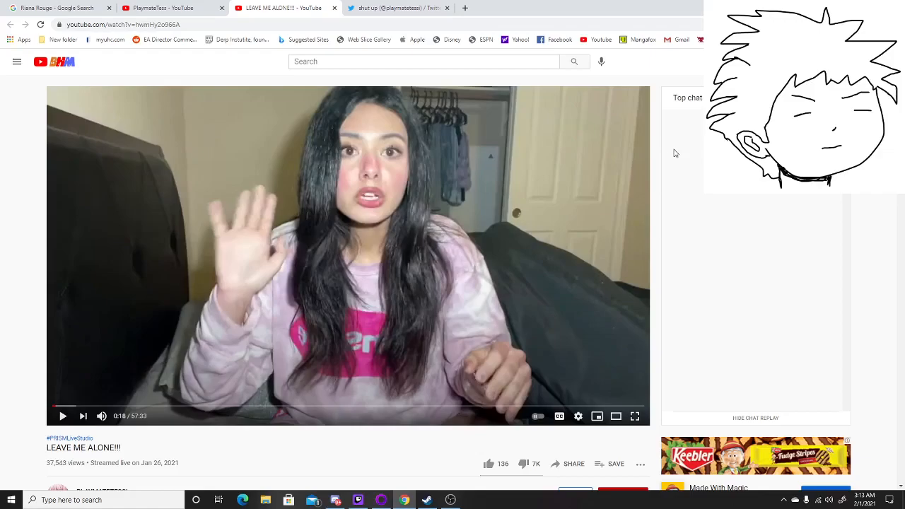
pyautogui.scroll(-3)
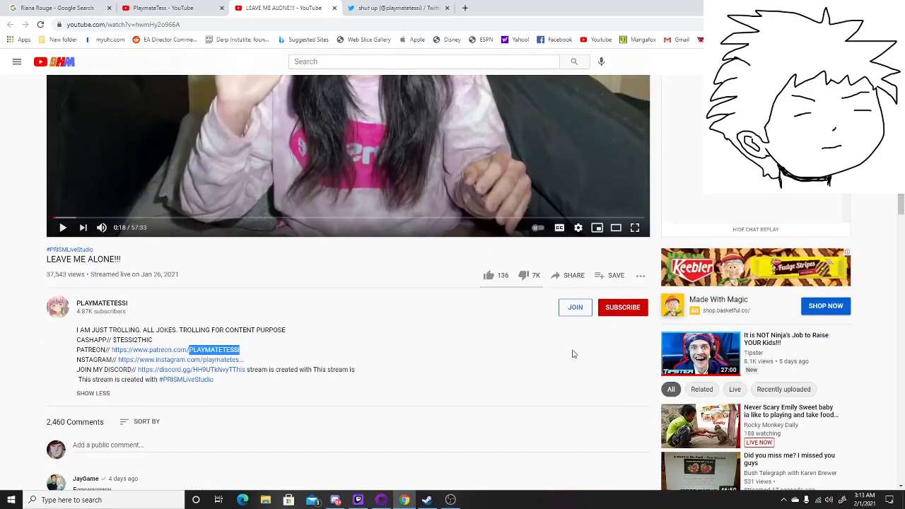
pyautogui.scroll(3)
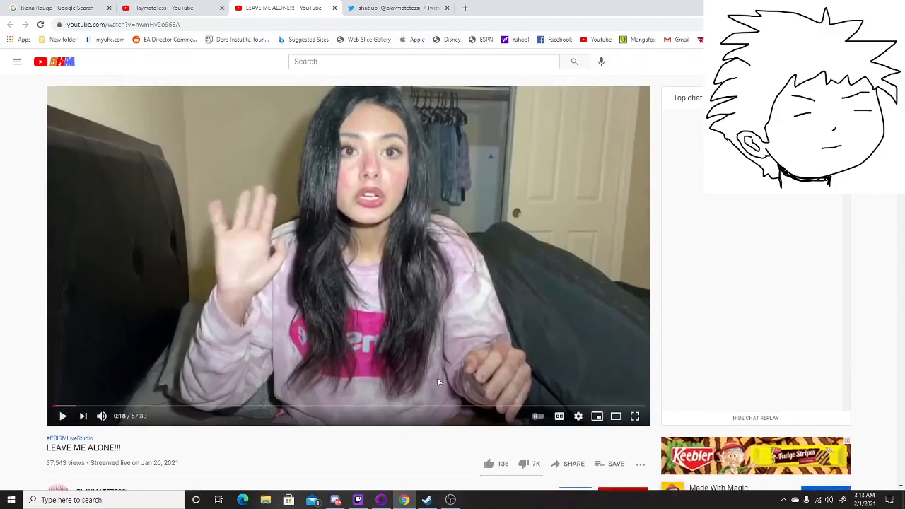
pyautogui.moveTo(428, 280)
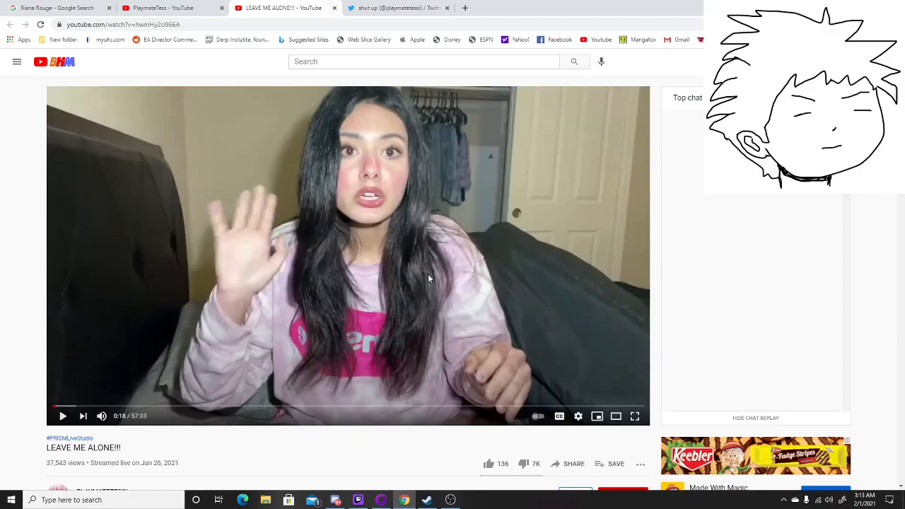
pyautogui.moveTo(555, 281)
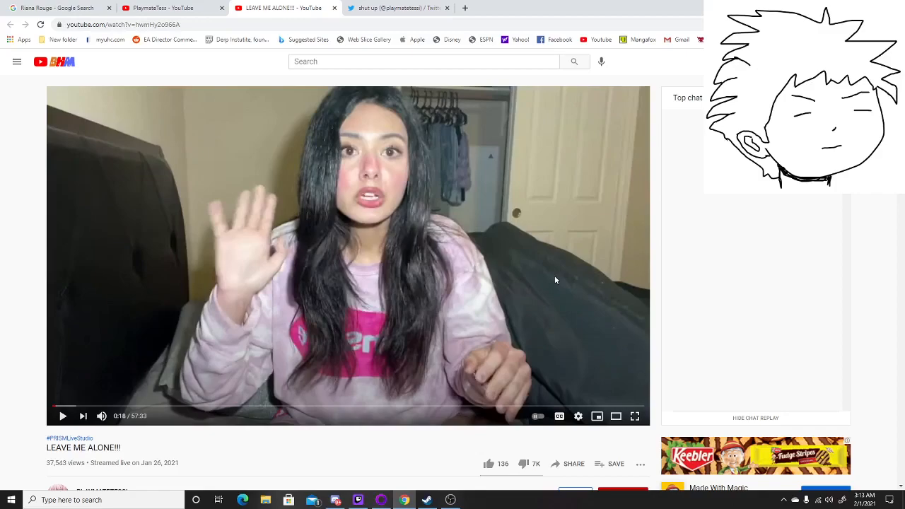
pyautogui.scroll(-3)
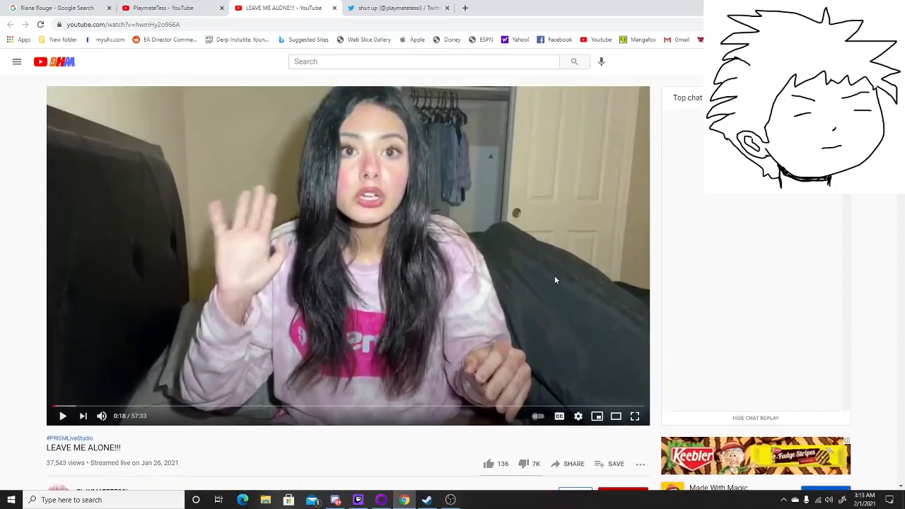
pyautogui.scroll(-3)
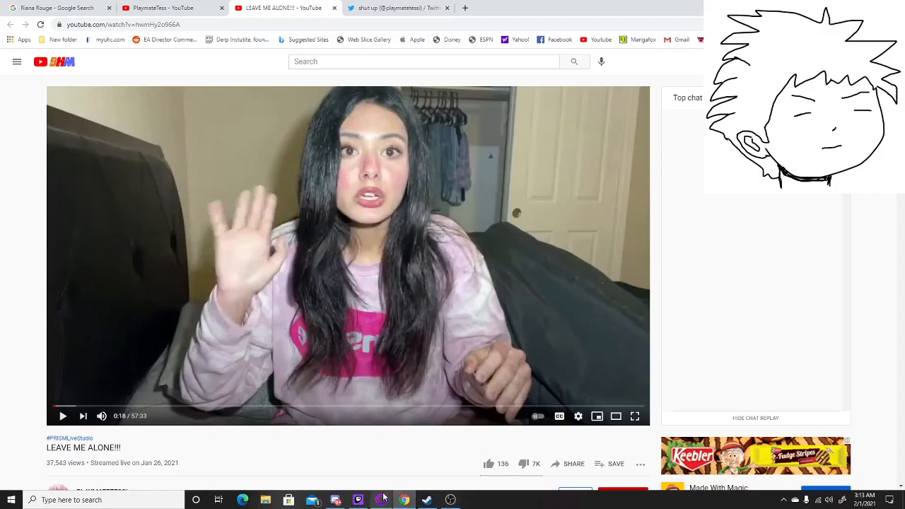
pyautogui.moveTo(450, 501)
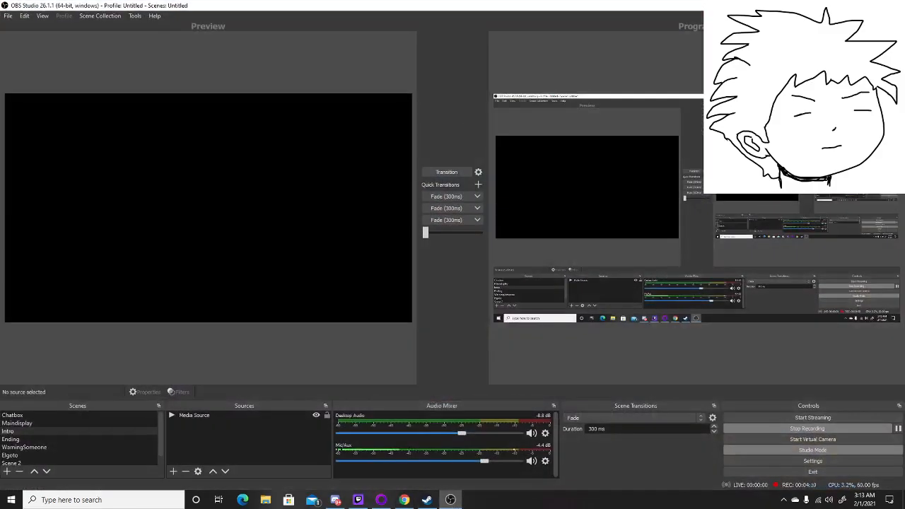
# Step: Bring OBS Studio forward and make the Ending scene with Media Source 2 active
pyautogui.click(10, 439)
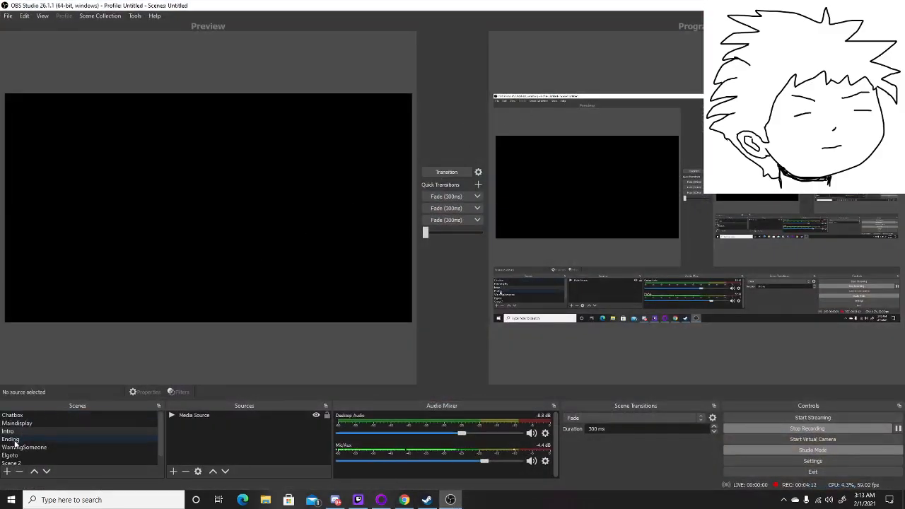
pyautogui.click(10, 439)
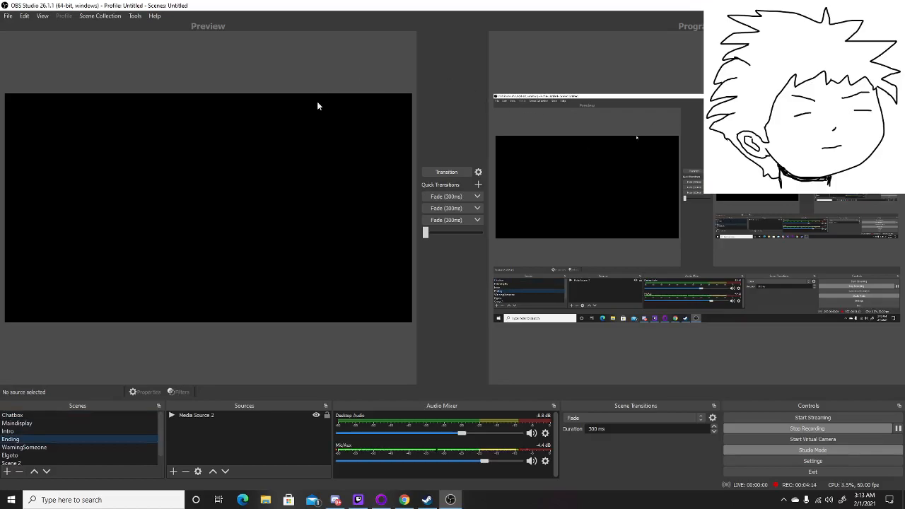